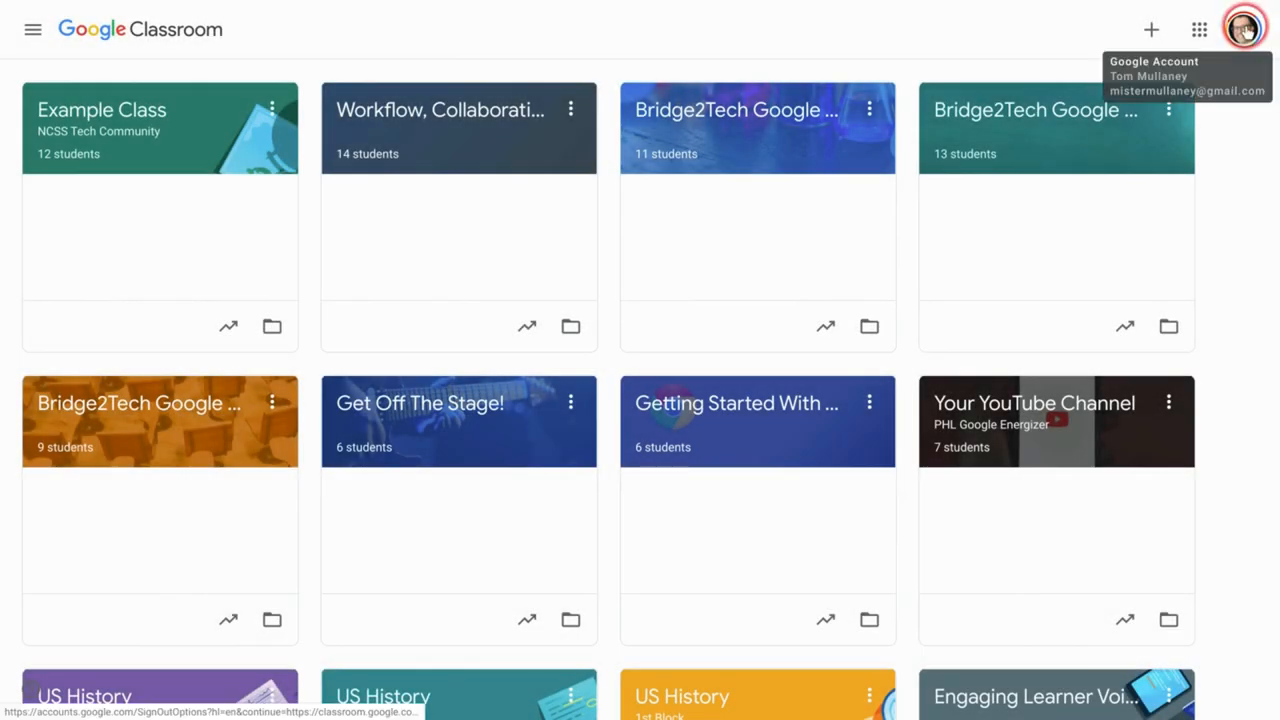
mouse_move(1232, 197)
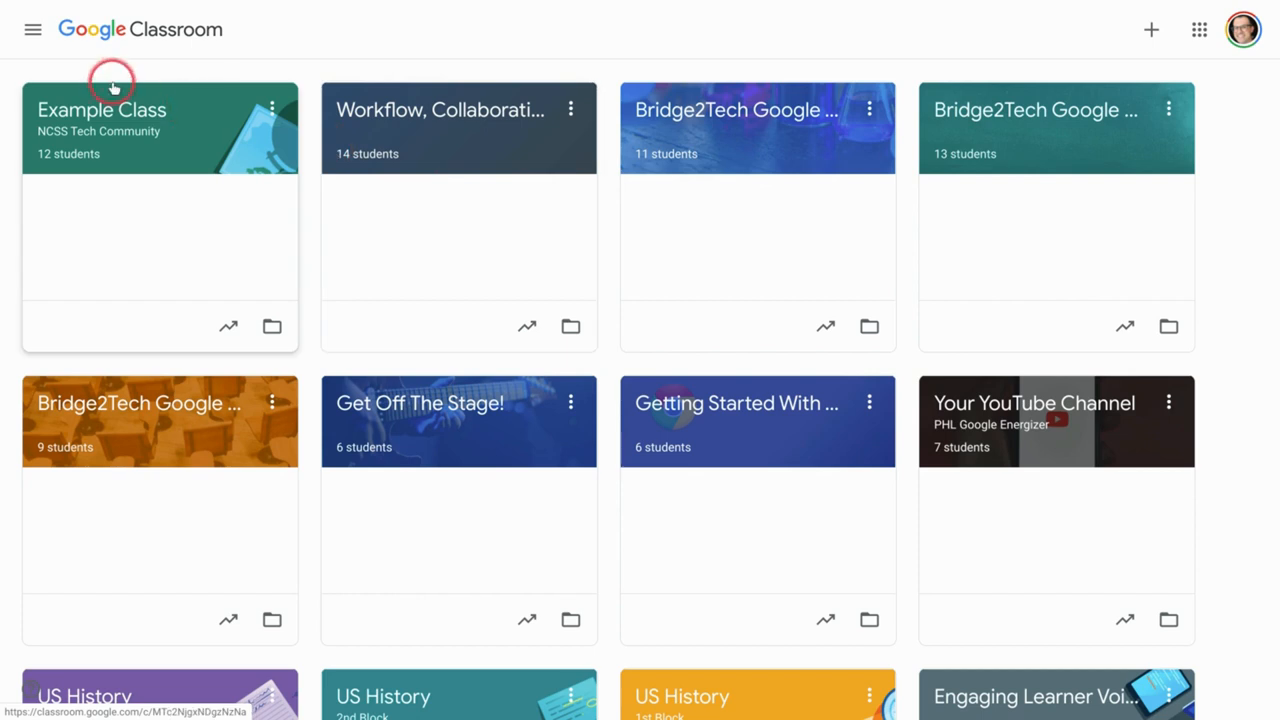
mouse_move(115, 88)
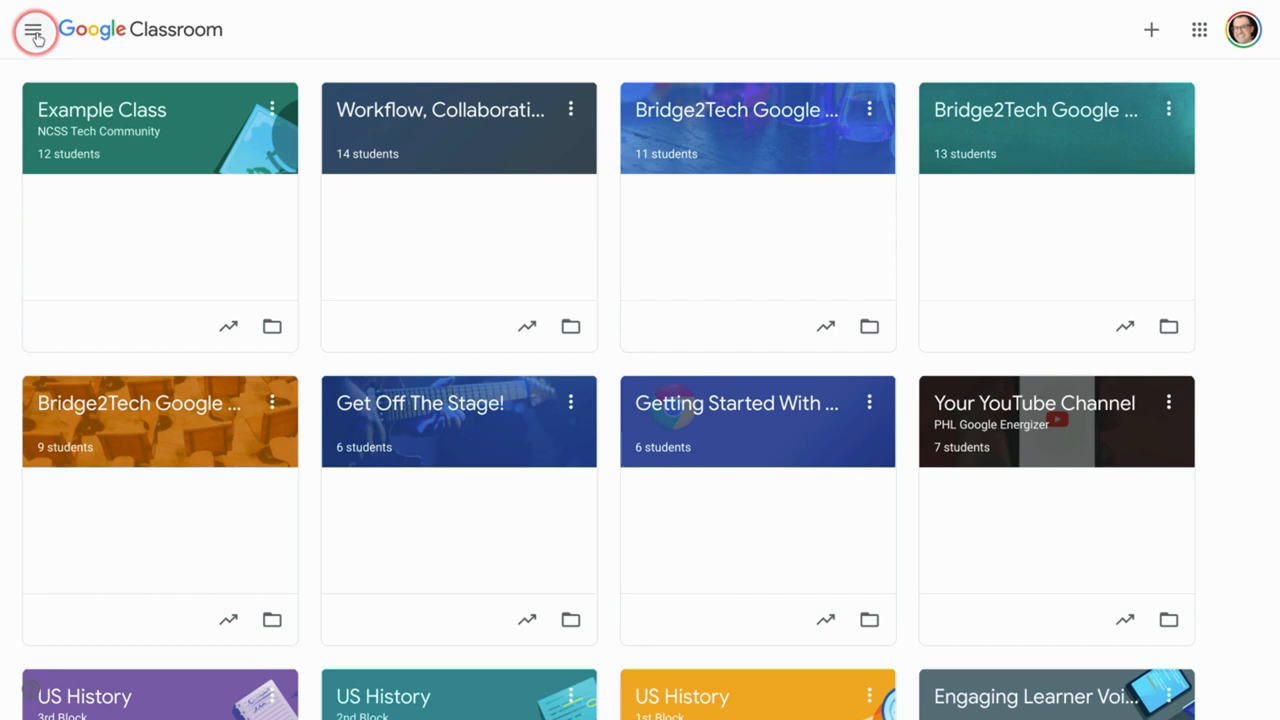
- Open the hamburger navigation drawer and scroll down to its Settings entry
click(33, 29)
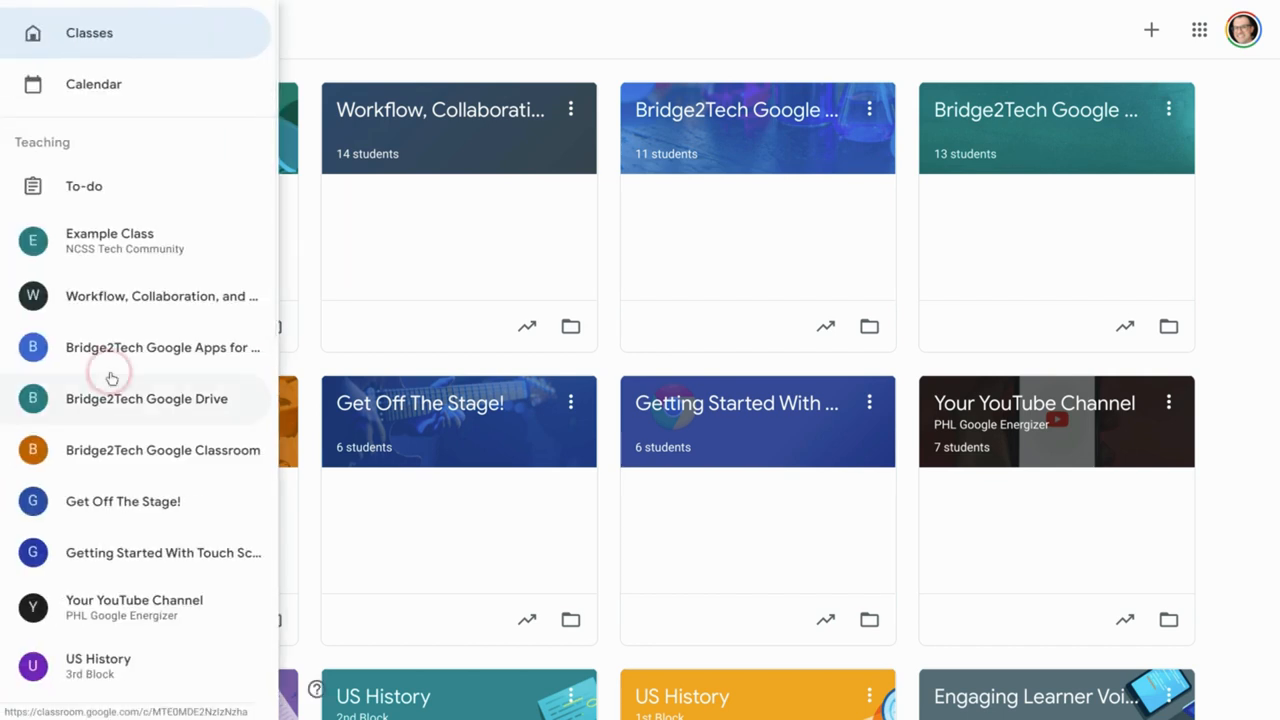
scroll(down, 3)
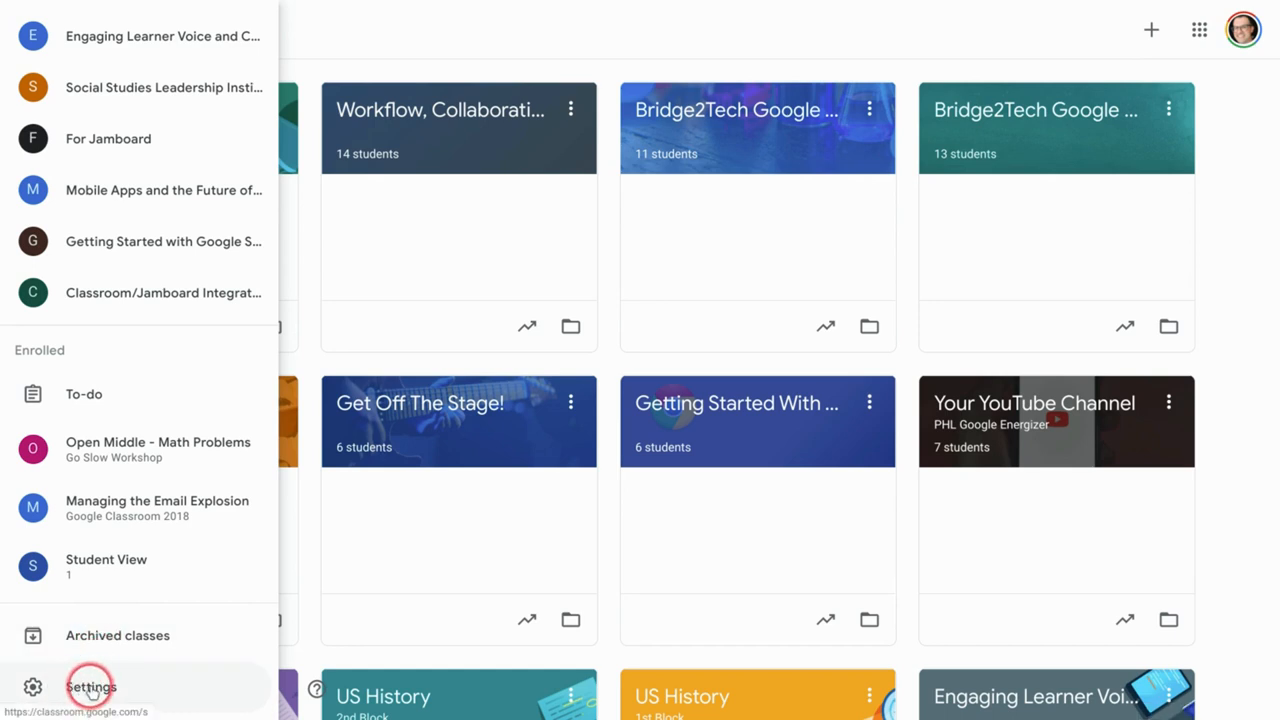
- Open Classroom Settings and scroll down to the Class notifications section
click(90, 687)
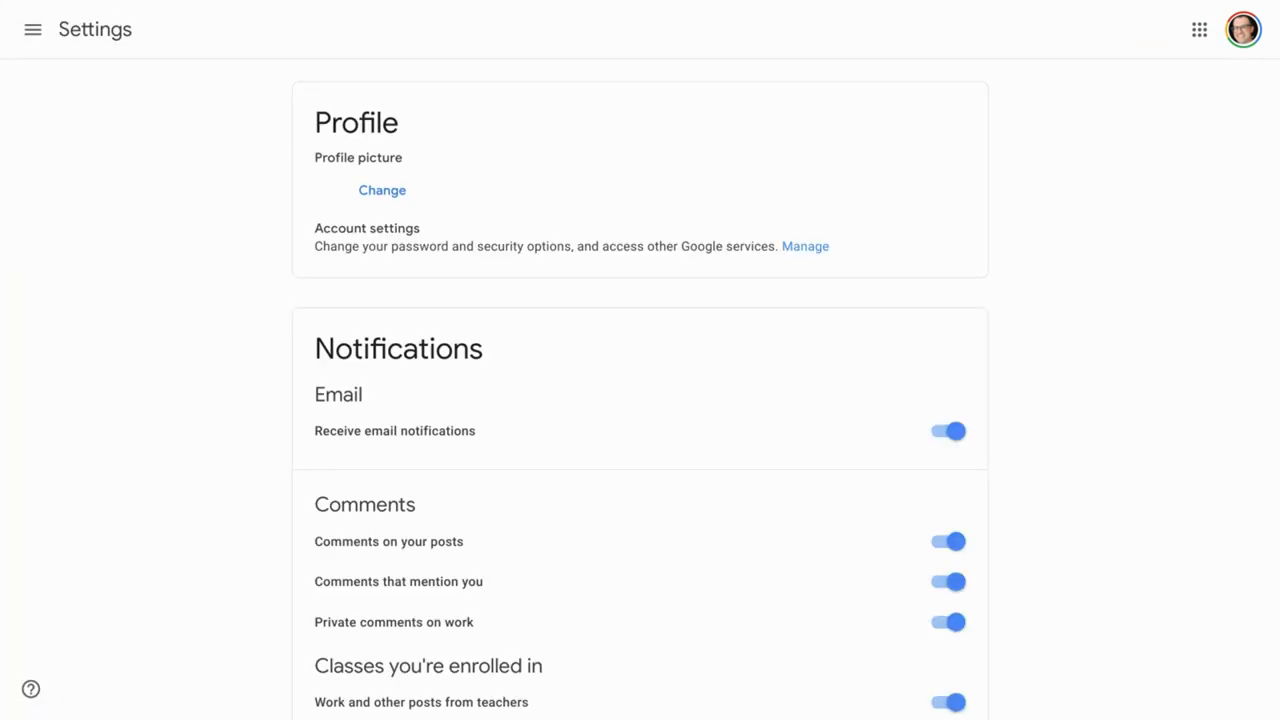
scroll(down, 3)
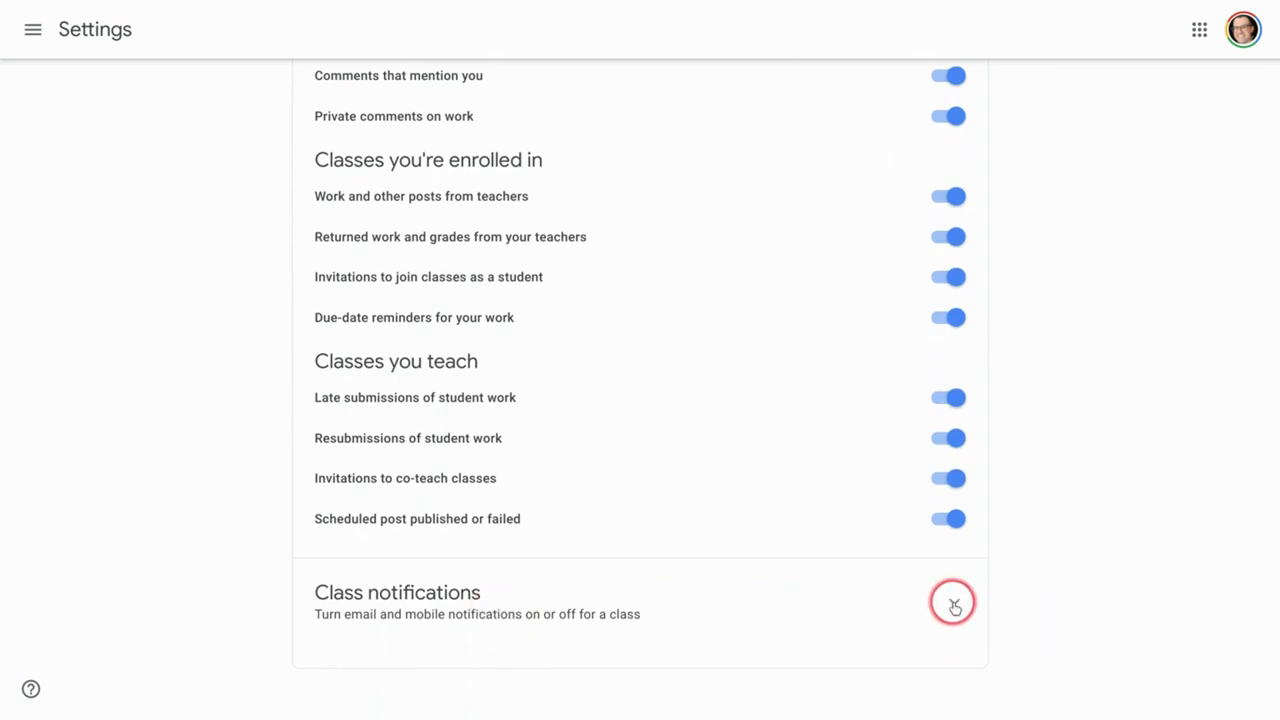
- Expand Class notifications and switch off the Bridge2Tech Google Classroom and Engaging Learner Voice toggles
click(956, 607)
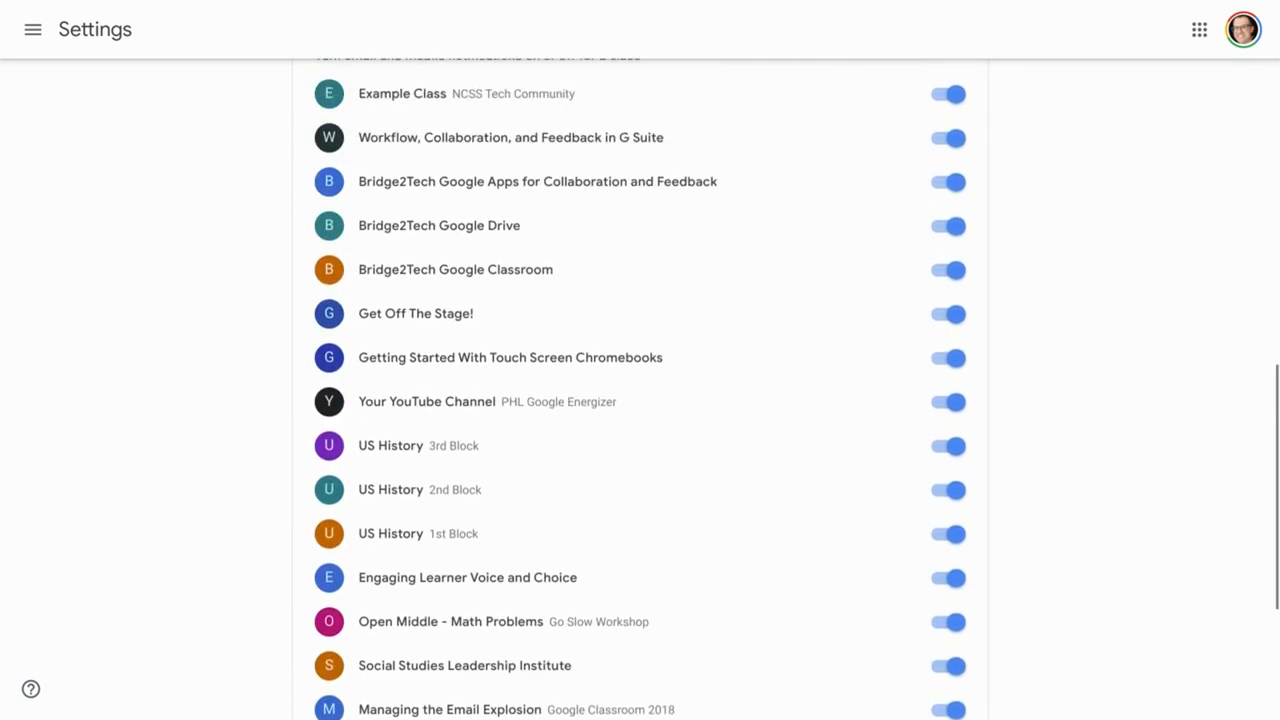
scroll(up, 3)
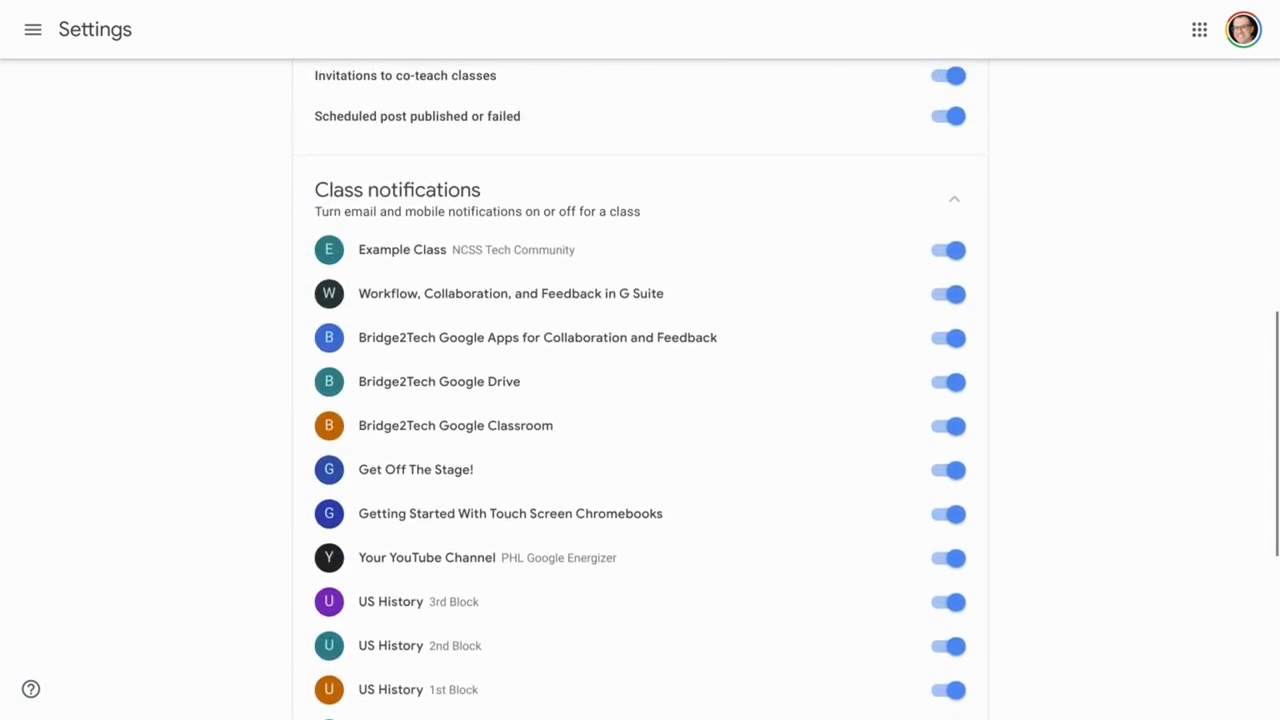
click(951, 396)
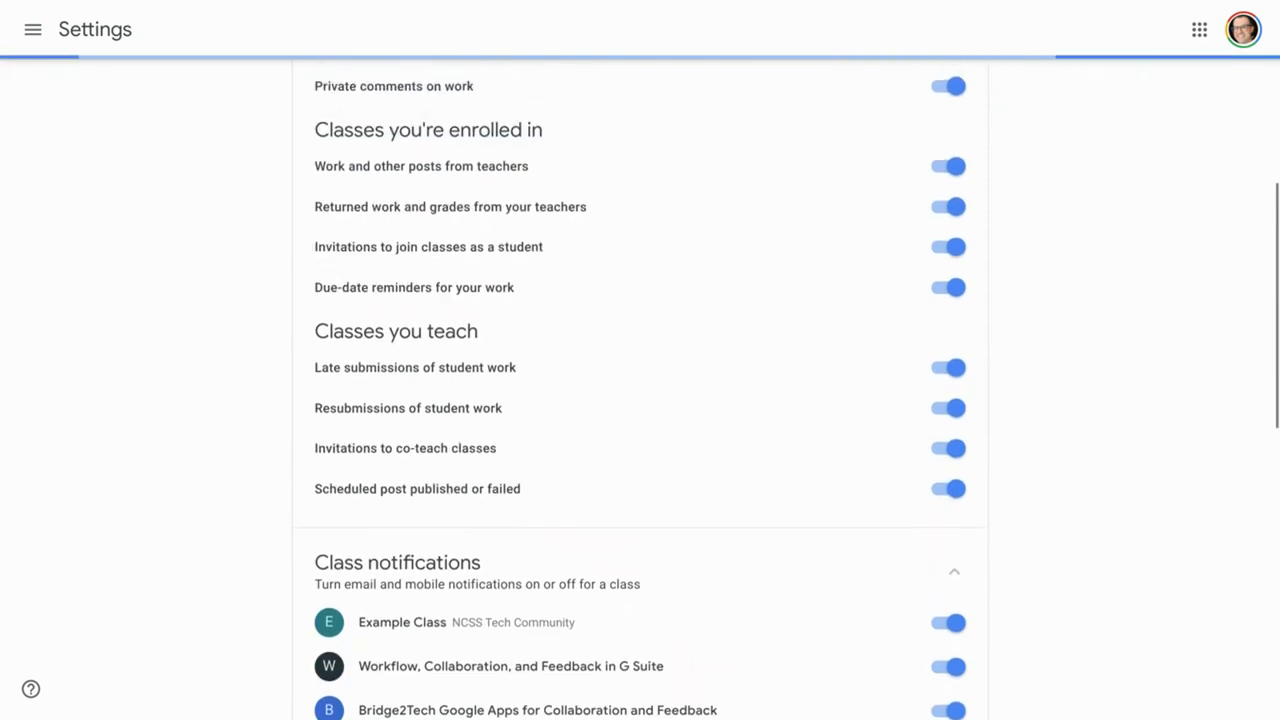
scroll(up, 3)
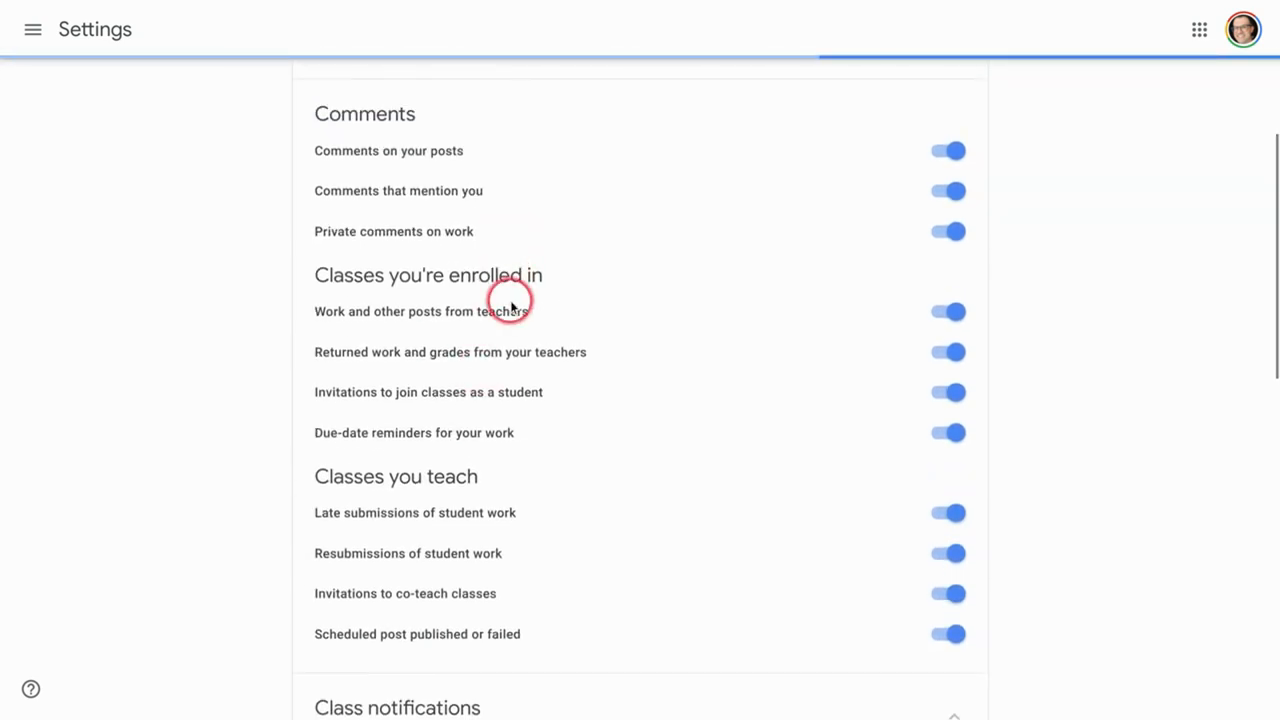
mouse_move(434, 351)
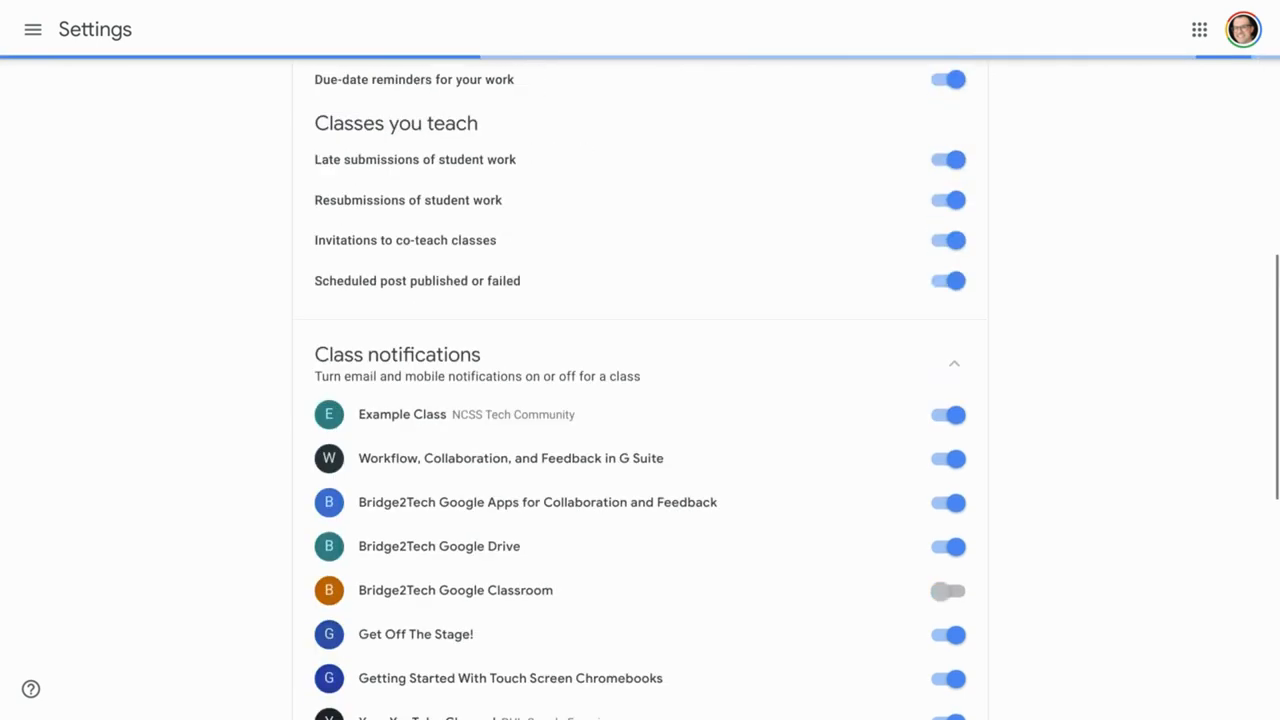
scroll(down, 3)
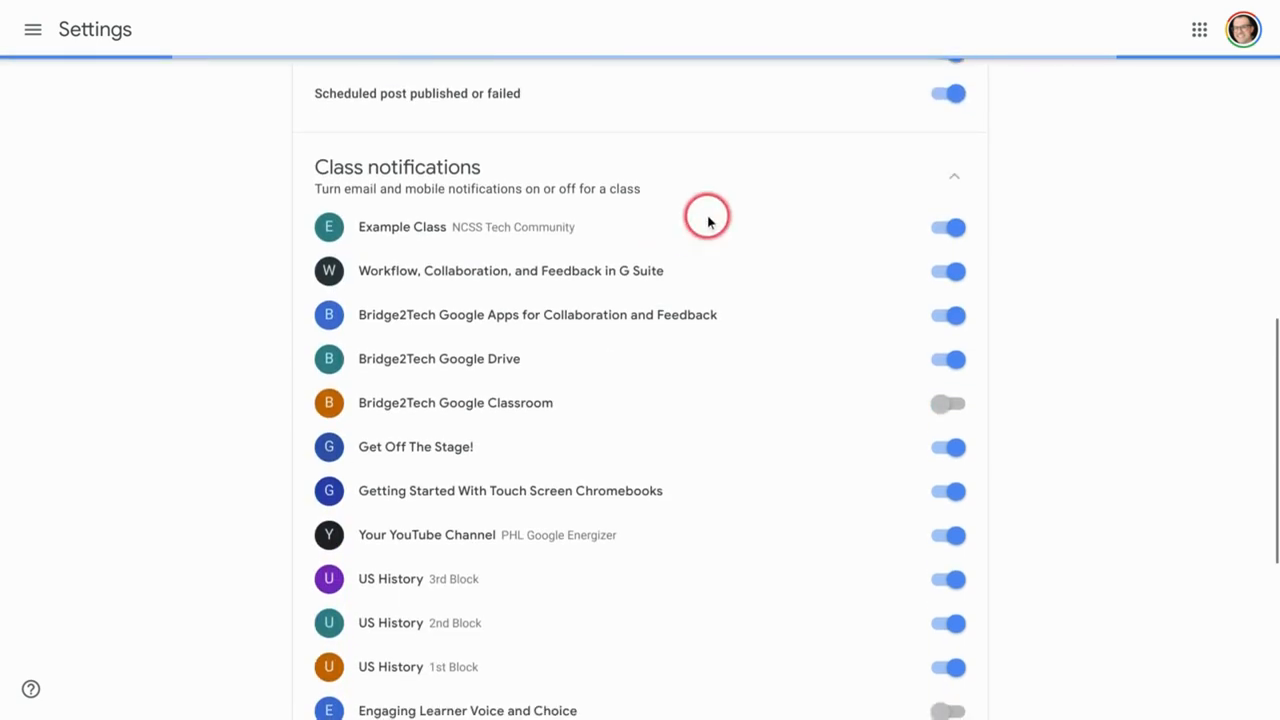